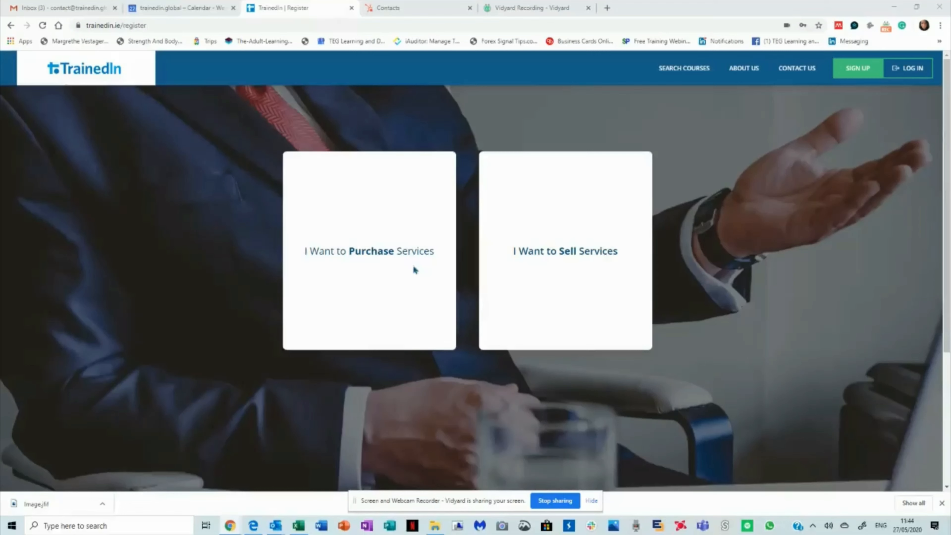
{"action": "mouse_move", "coordinate": [527, 262]}
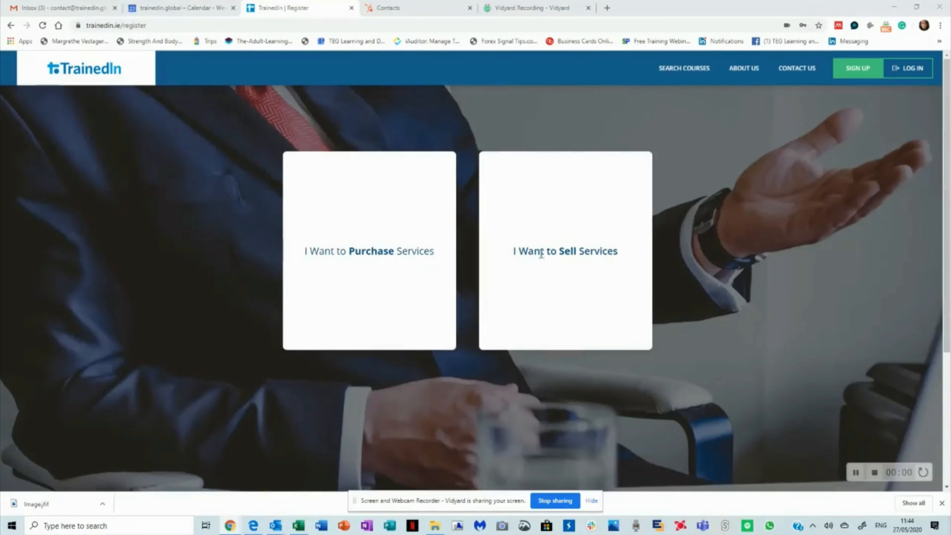
Register as a service seller and set a cropped head-shot as the profile photo.
{"action": "left_click", "coordinate": [565, 251]}
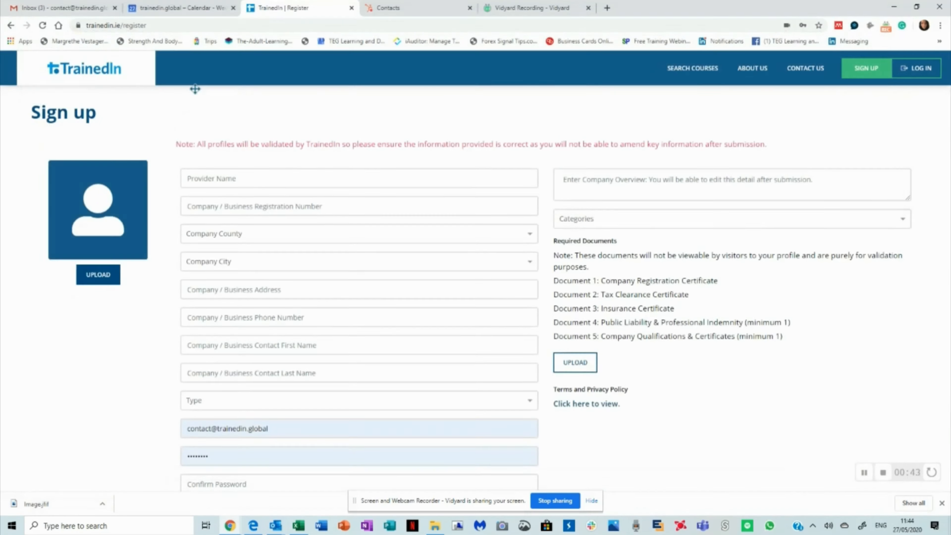
{"action": "left_click", "coordinate": [97, 273]}
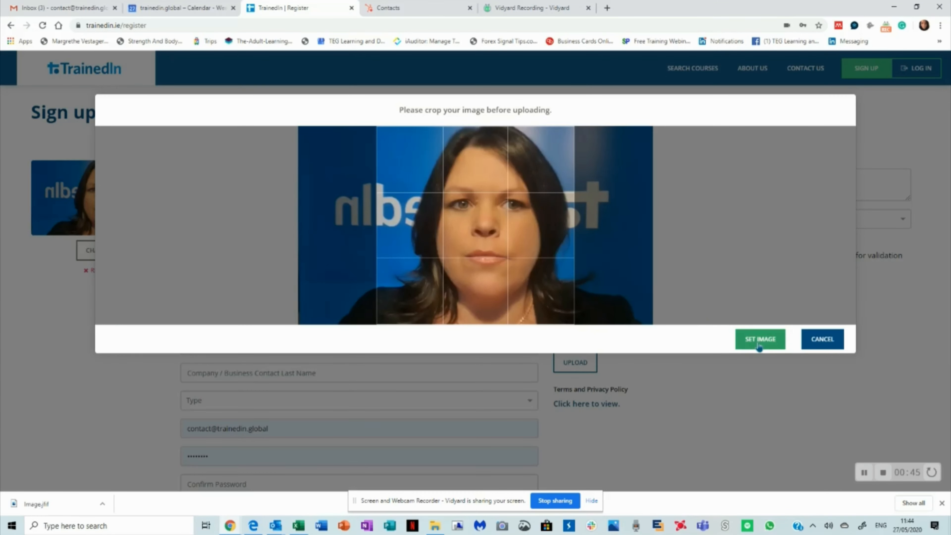
{"action": "left_click", "coordinate": [760, 339]}
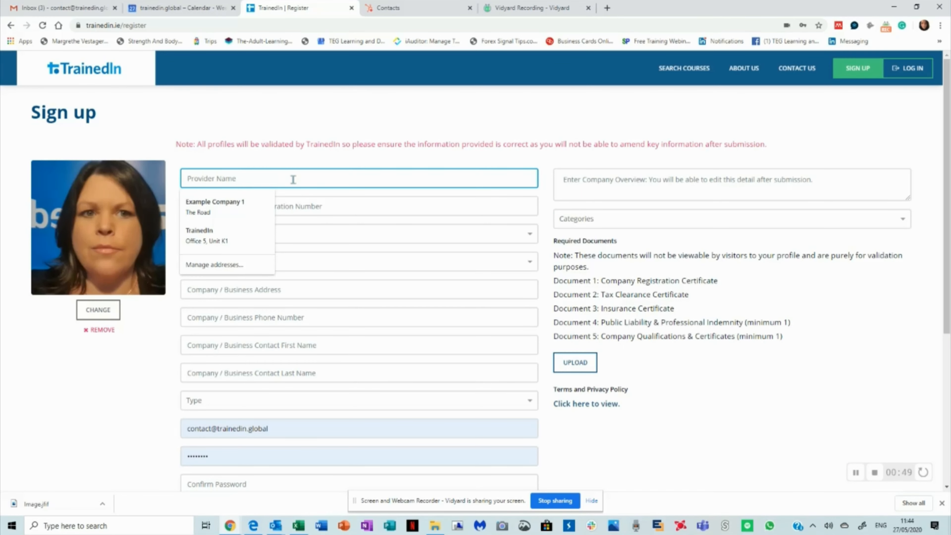
{"action": "type", "text": "Sorcha Finucane"}
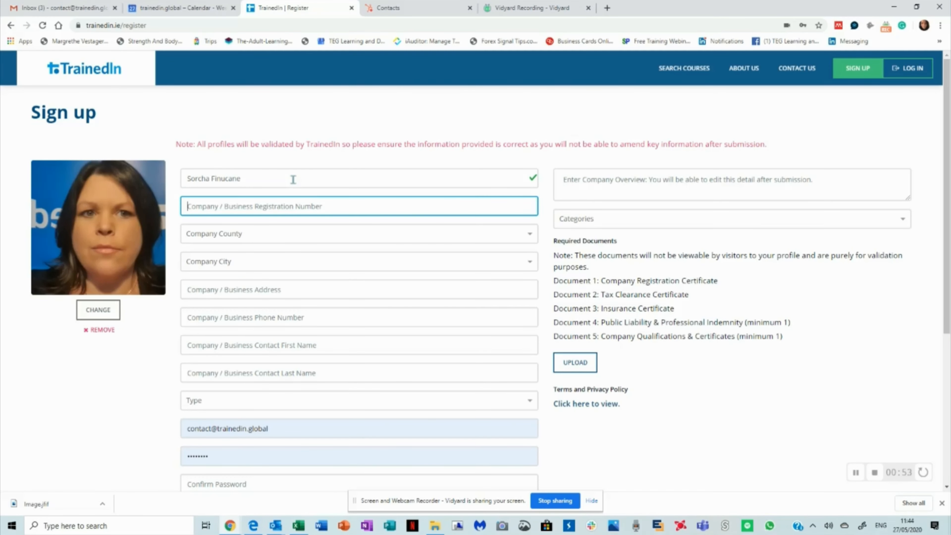
{"action": "type", "text": "12385"}
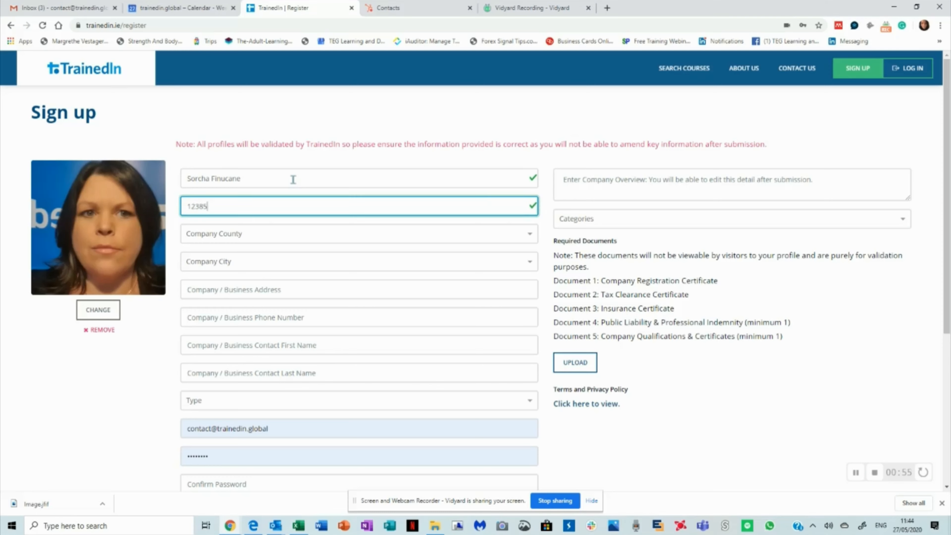
{"action": "left_click", "coordinate": [358, 234]}
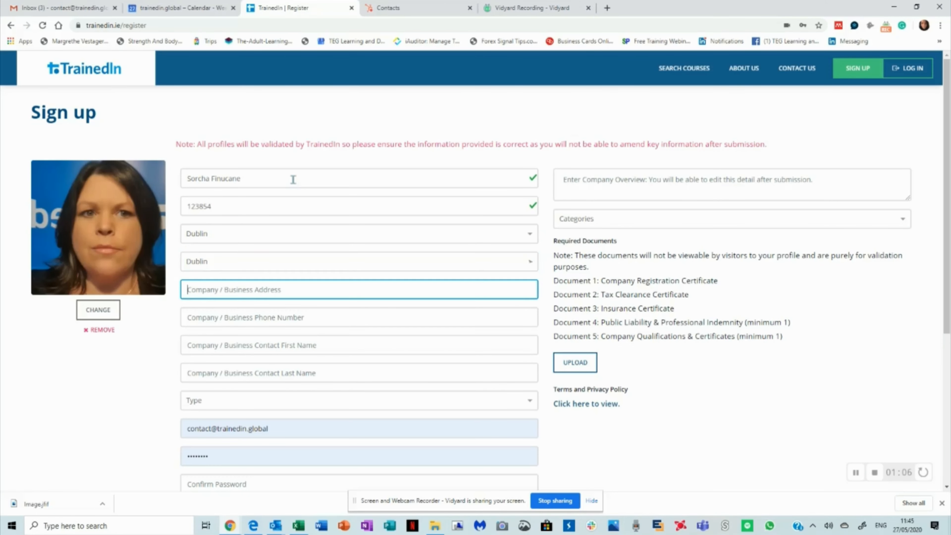
{"action": "type", "text": "Office 5, Unit K1 Grant's Road"}
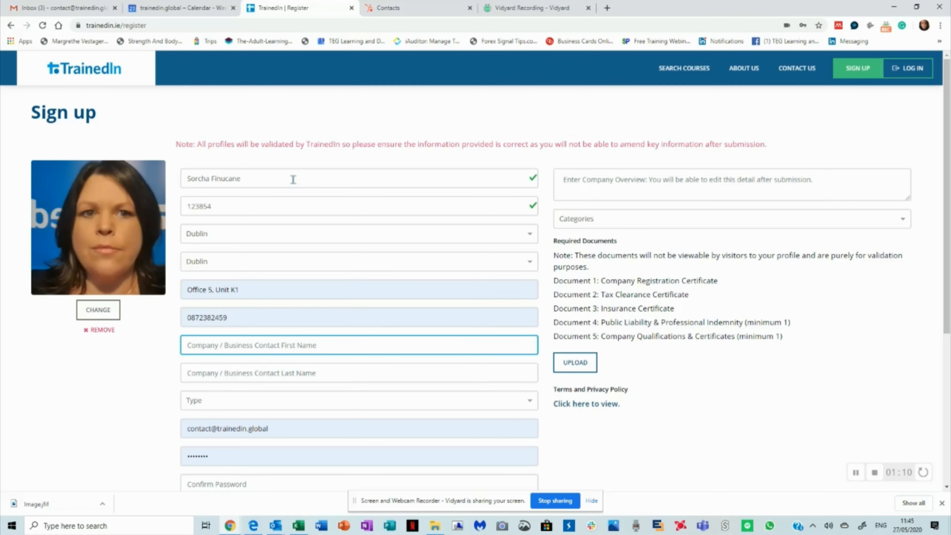
Enter the contact name from the suggestion, set type Company and a confirmed password.
{"action": "type", "text": "SOr"}
{"action": "left_click", "coordinate": [359, 373]}
{"action": "type", "text": "F"}
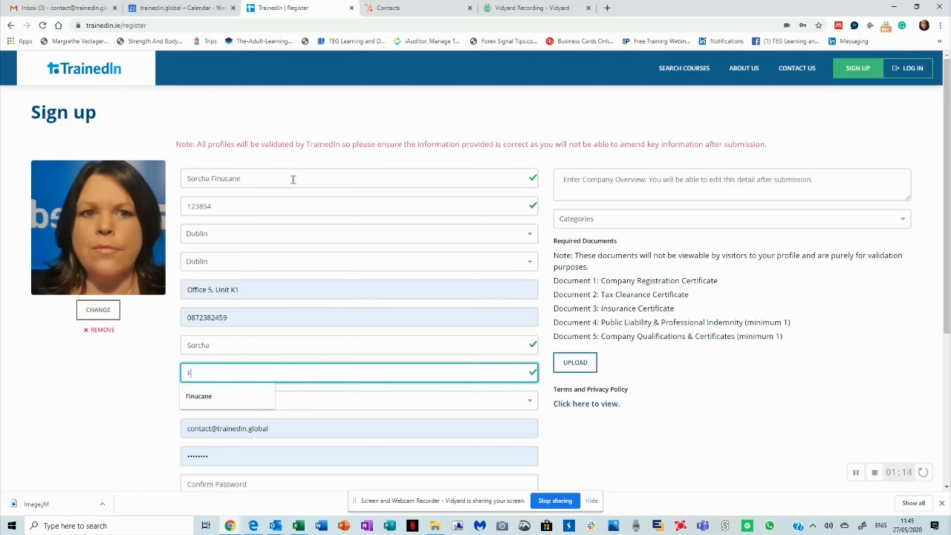
{"action": "left_click", "coordinate": [198, 395]}
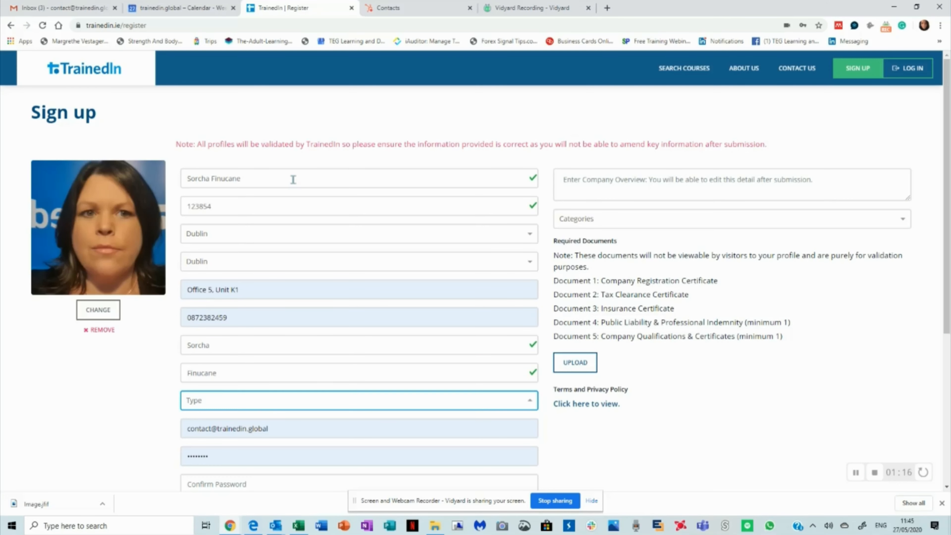
{"action": "type", "text": "Company"}
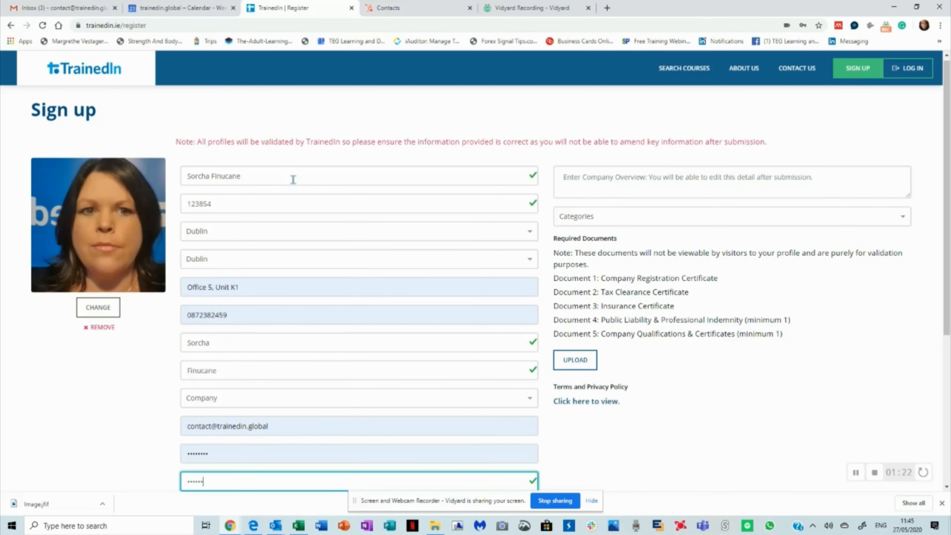
Write the TrainedIn marketplace overview and select Adult Training And Development and Personal Development categories.
{"action": "type", "text": "TrainedIn is an online marketplace designated for training and consultants to showcase their business and their services."}
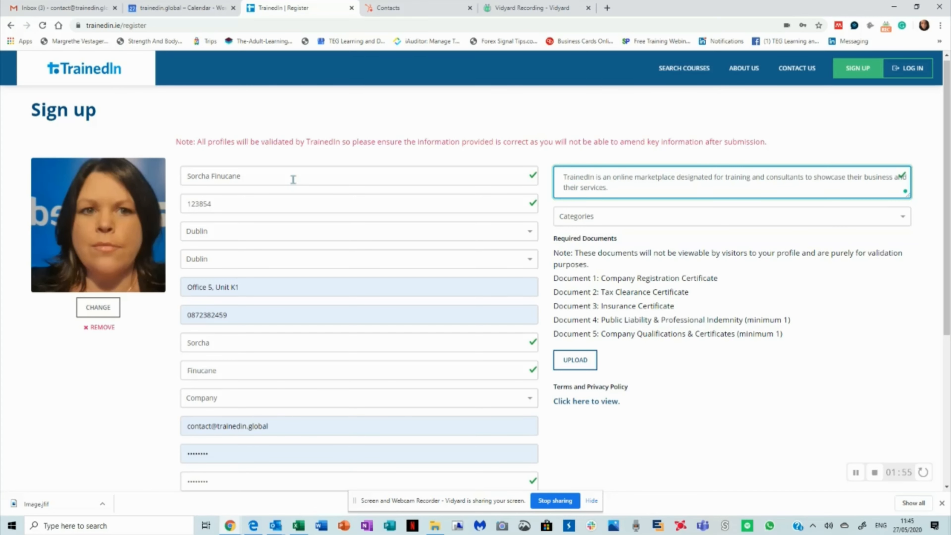
{"action": "left_click", "coordinate": [727, 216]}
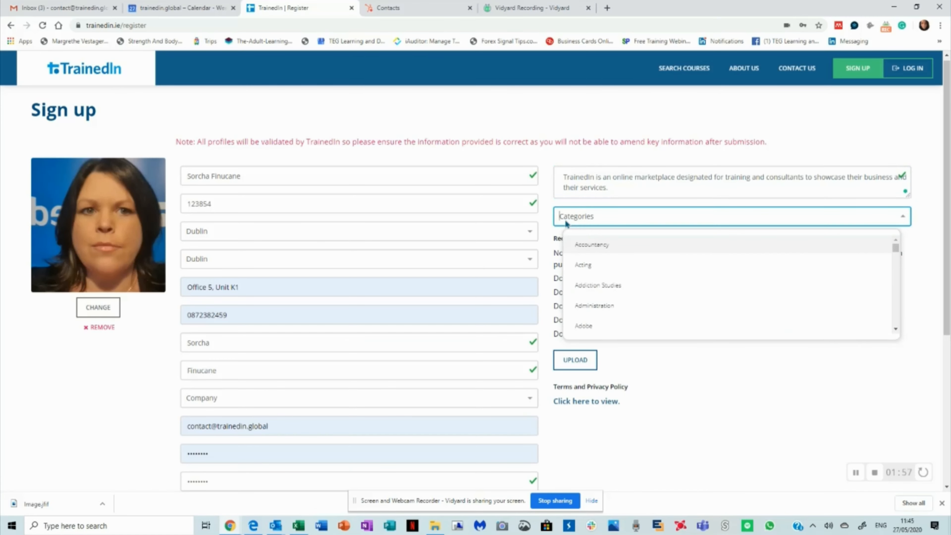
{"action": "type", "text": "adul"}
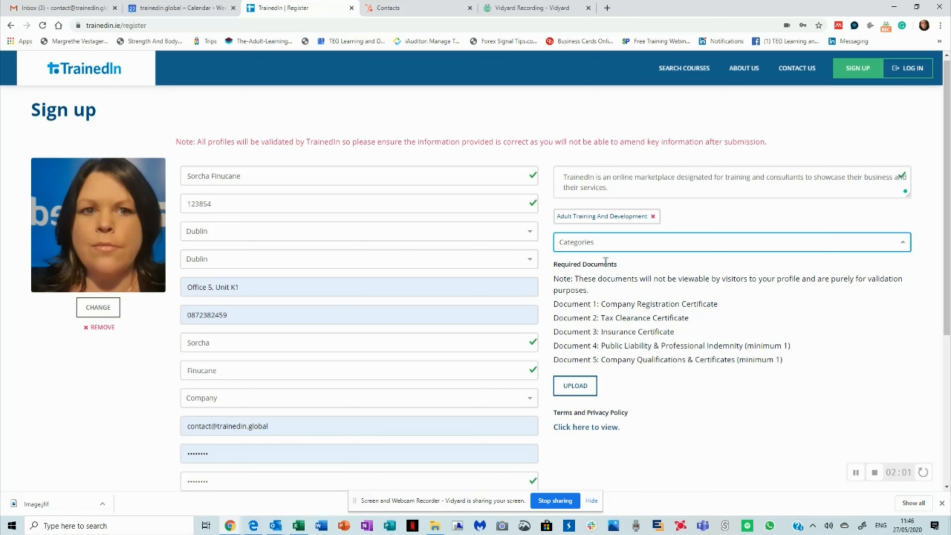
{"action": "type", "text": "person"}
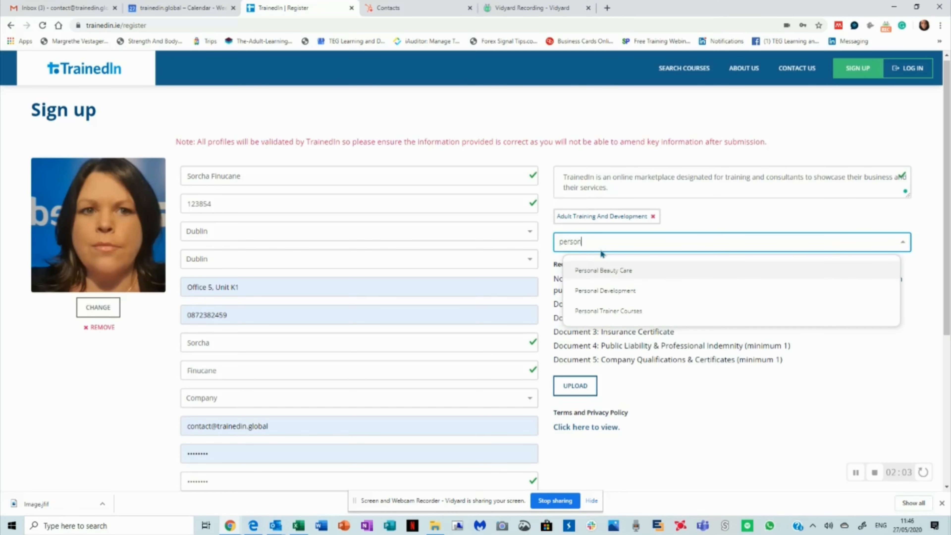
{"action": "left_click", "coordinate": [605, 289]}
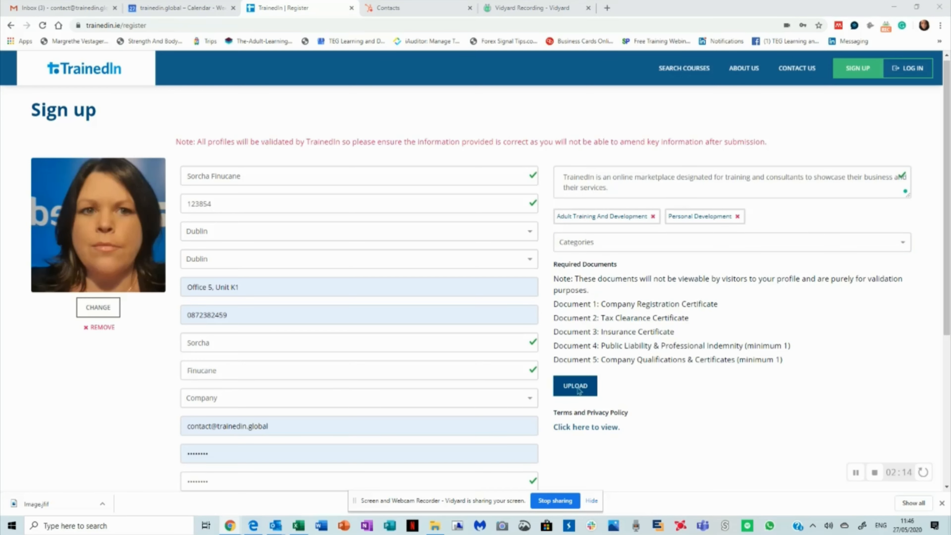
Attach the company registration certificate, a second document and the Public Liability PDF.
{"action": "left_click", "coordinate": [575, 386]}
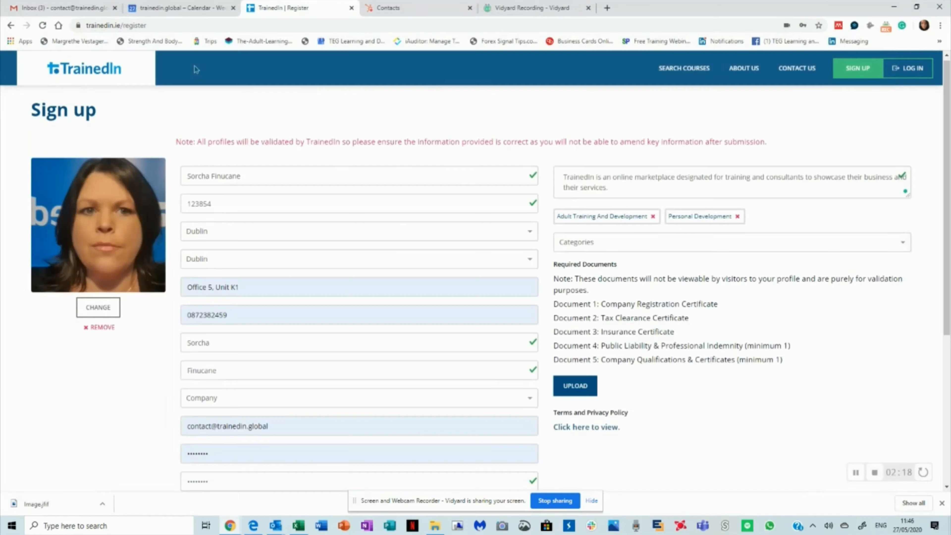
{"action": "left_click", "coordinate": [573, 386]}
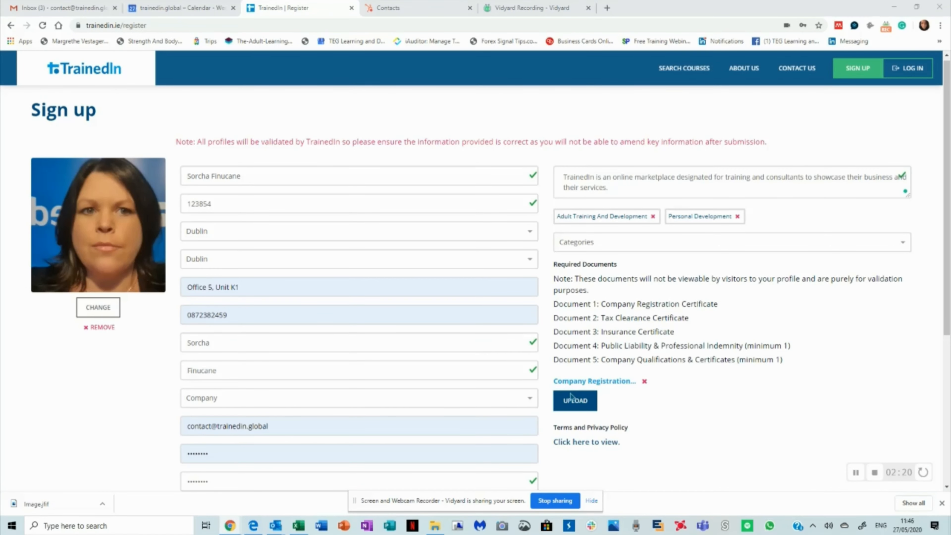
{"action": "left_click", "coordinate": [574, 400]}
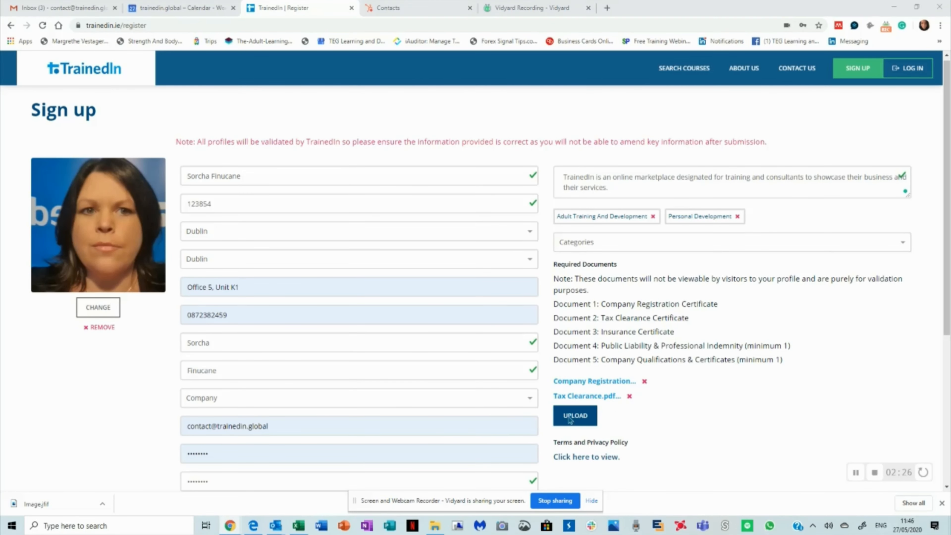
{"action": "left_click", "coordinate": [574, 415]}
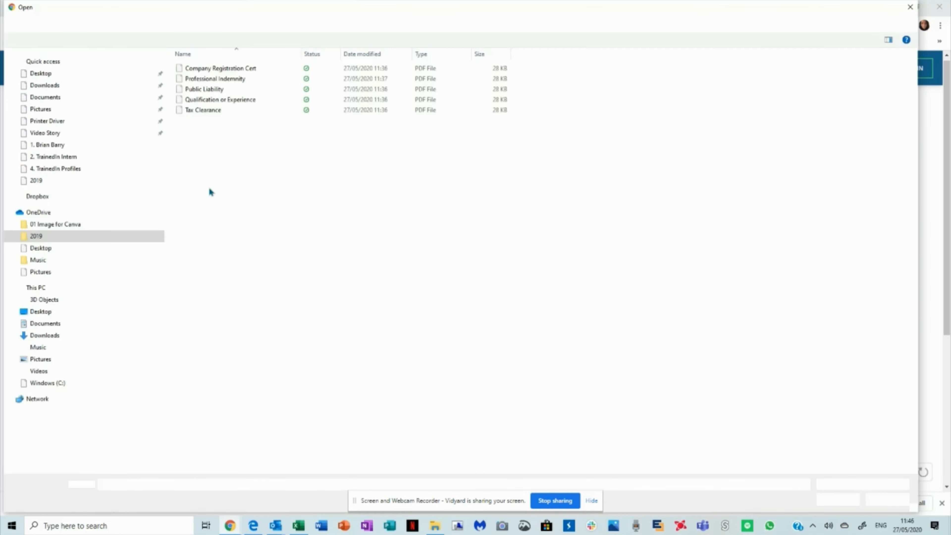
{"action": "left_click", "coordinate": [213, 79]}
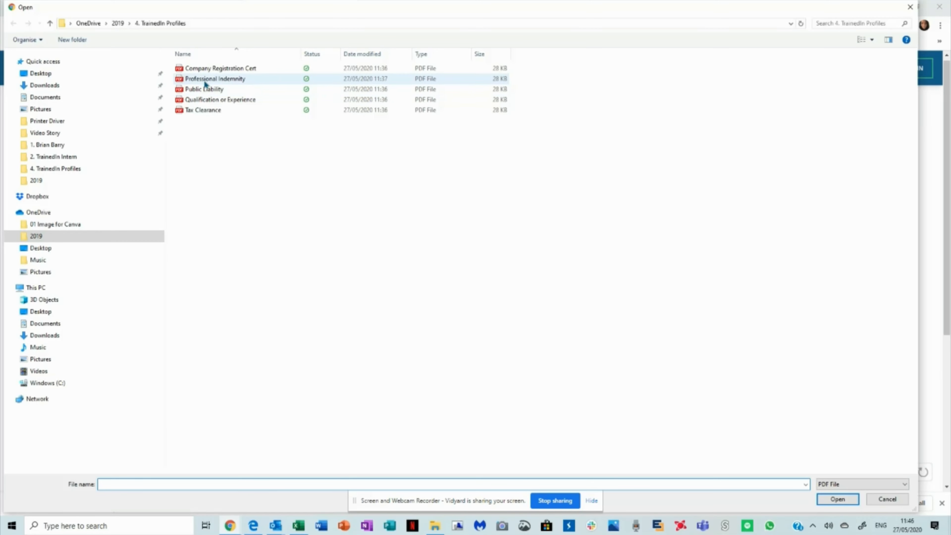
{"action": "left_click", "coordinate": [837, 499]}
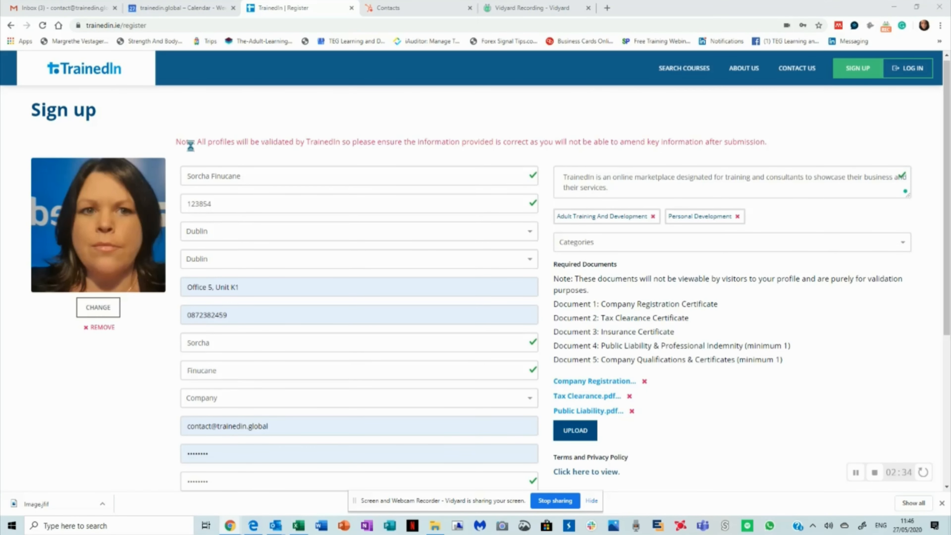
Attach the Professional Indemnity and Qualification or Experience PDFs and submit with Register Now.
{"action": "left_click", "coordinate": [575, 430]}
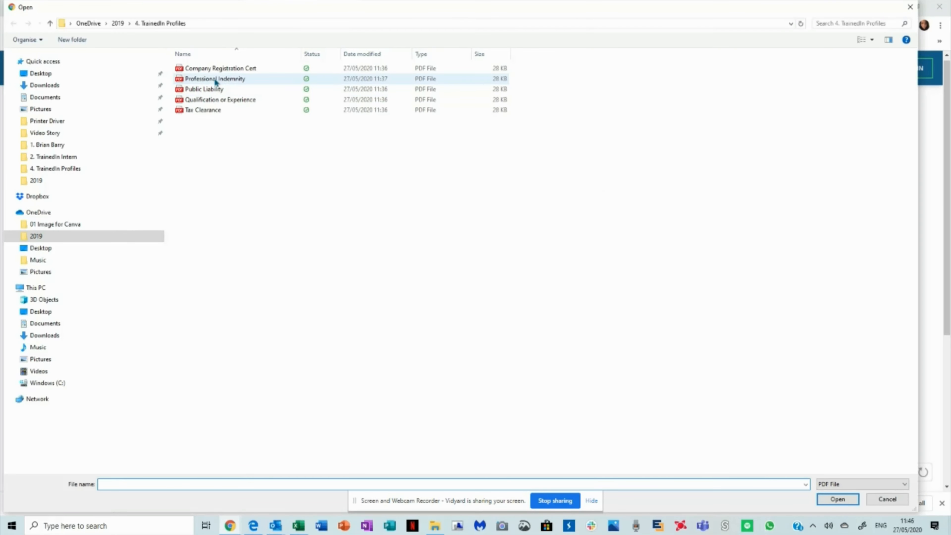
{"action": "left_click", "coordinate": [837, 499]}
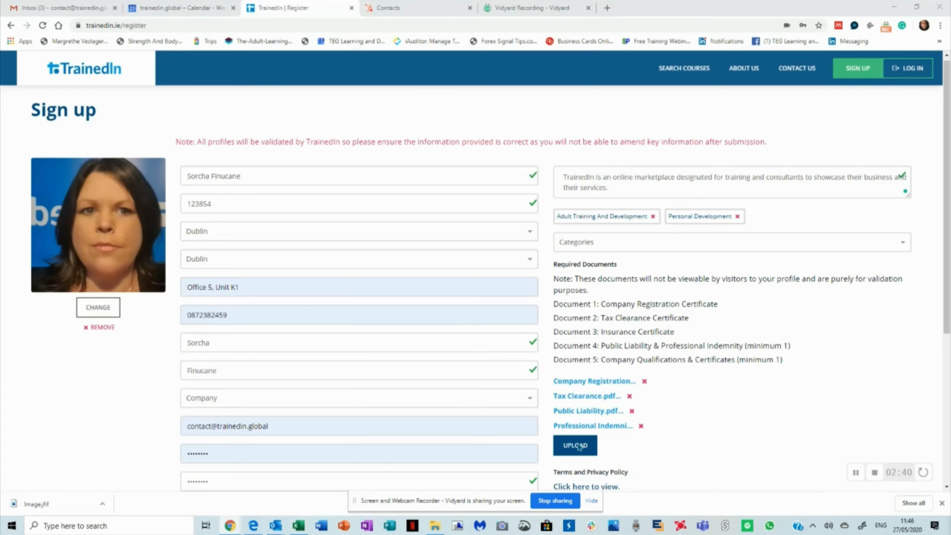
{"action": "left_click", "coordinate": [574, 444]}
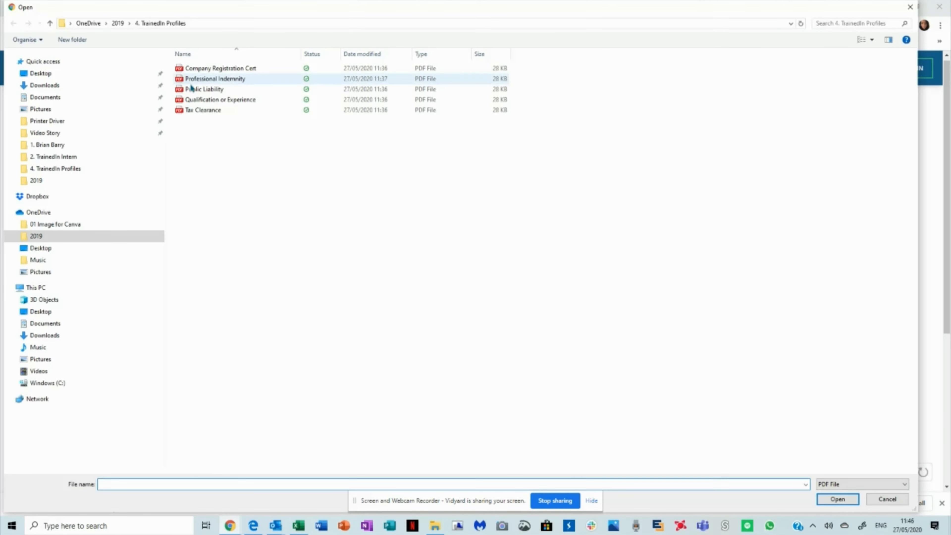
{"action": "left_click", "coordinate": [837, 499]}
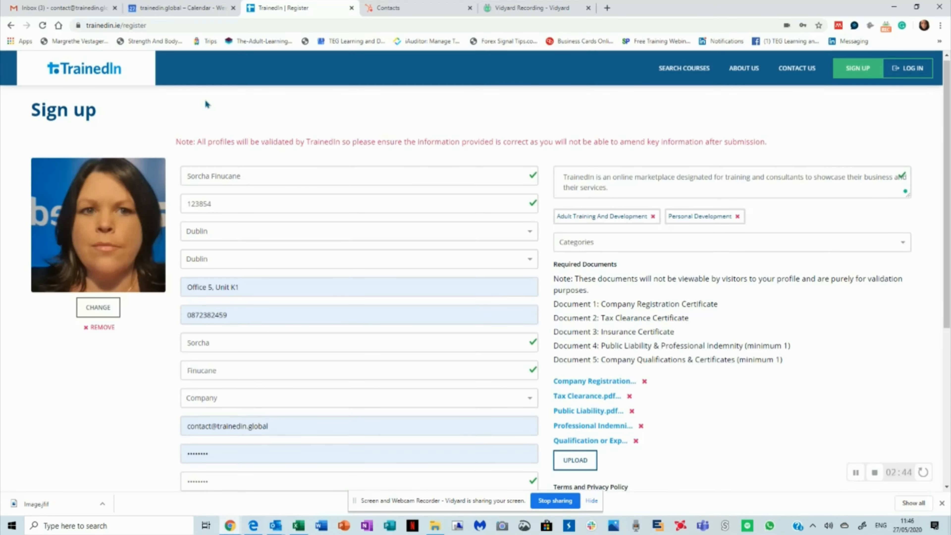
{"action": "scroll", "scroll_direction": "down", "scroll_amount": 3}
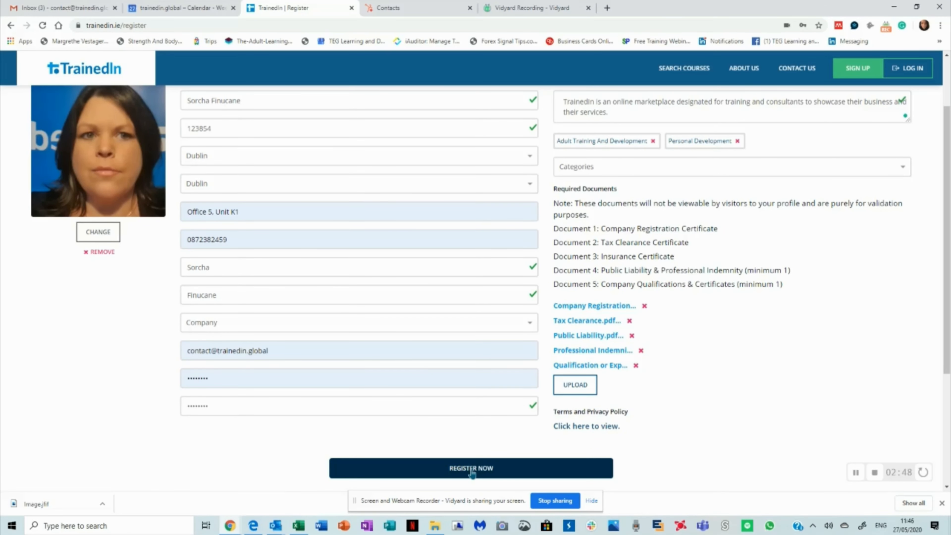
{"action": "left_click", "coordinate": [471, 467]}
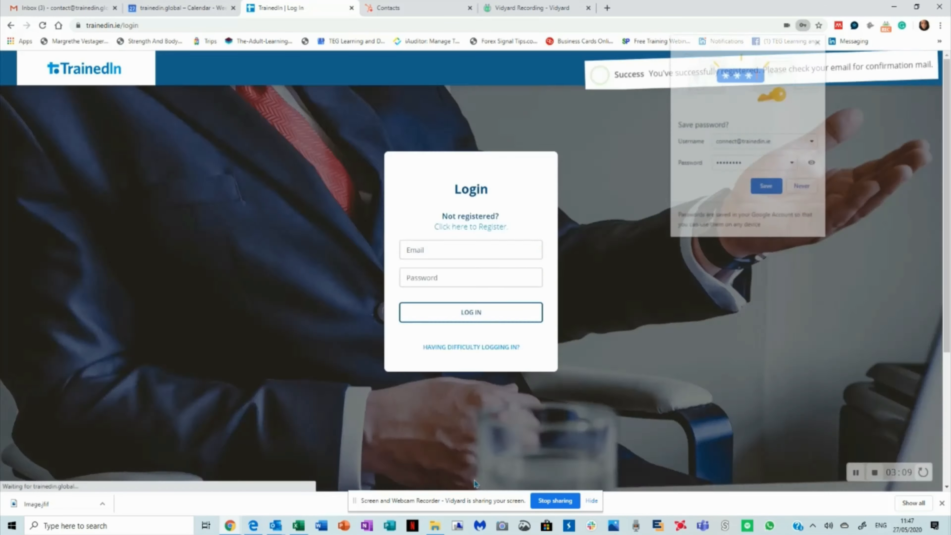